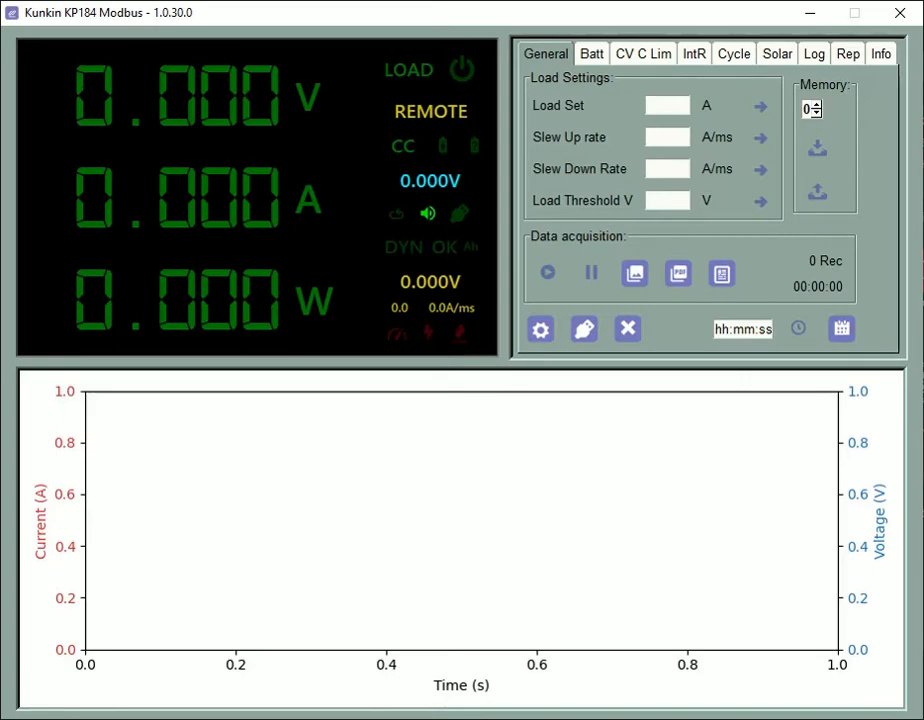
mouse_move(728, 496)
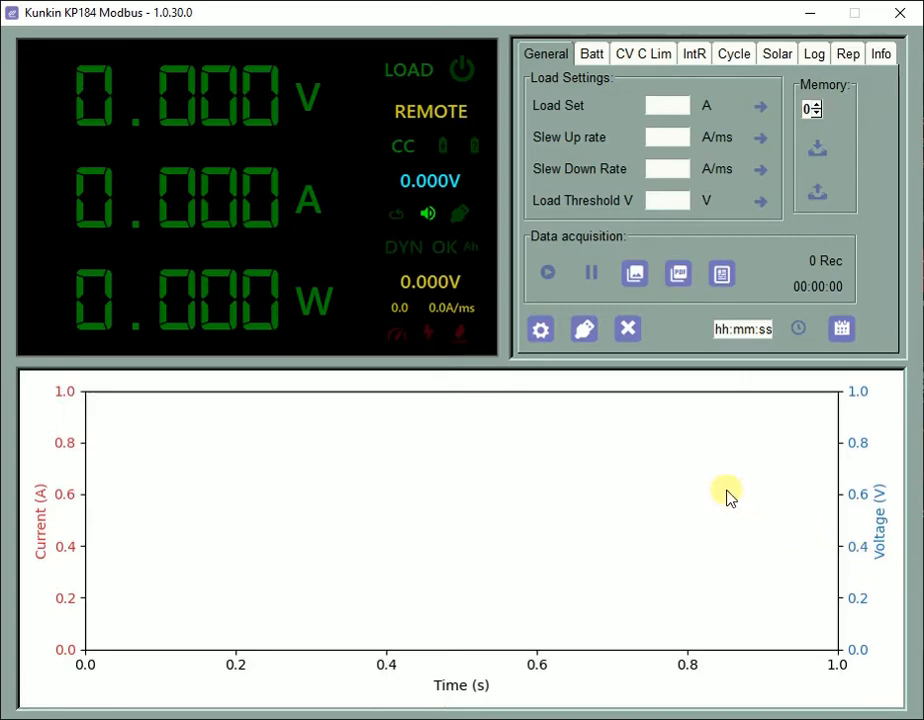
mouse_move(594, 364)
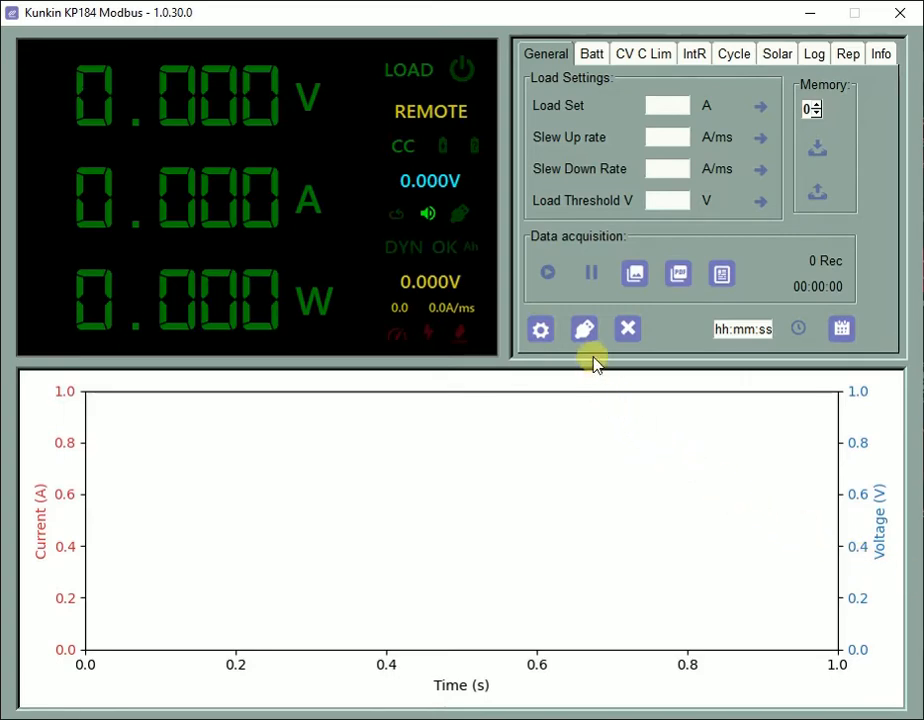
mouse_move(584, 330)
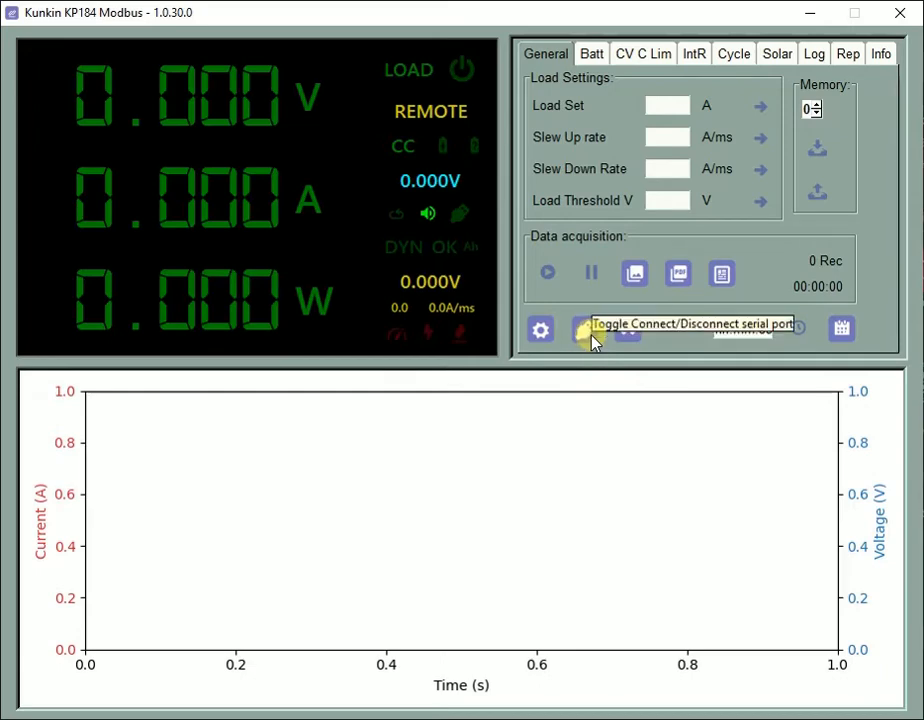
- Connect the serial port so the KP184's live 4.200 V reading appears
click(584, 328)
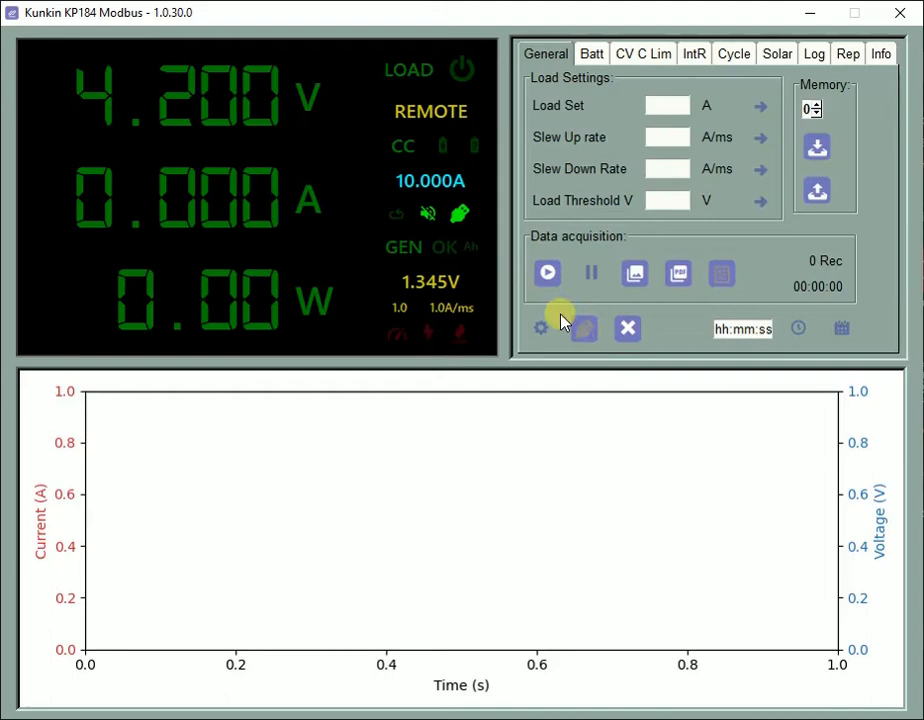
mouse_move(462, 216)
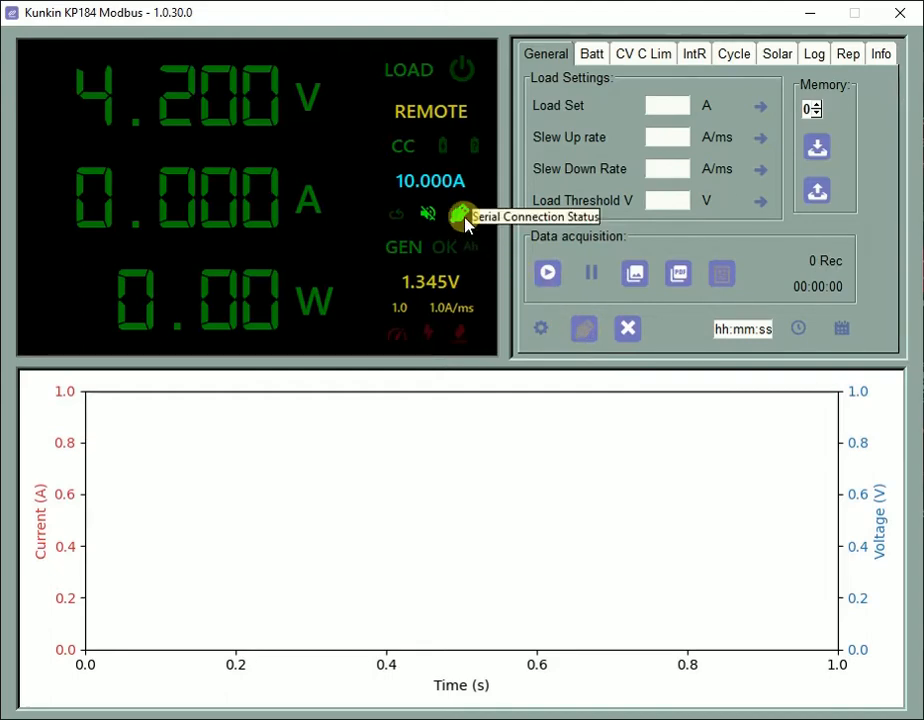
mouse_move(452, 170)
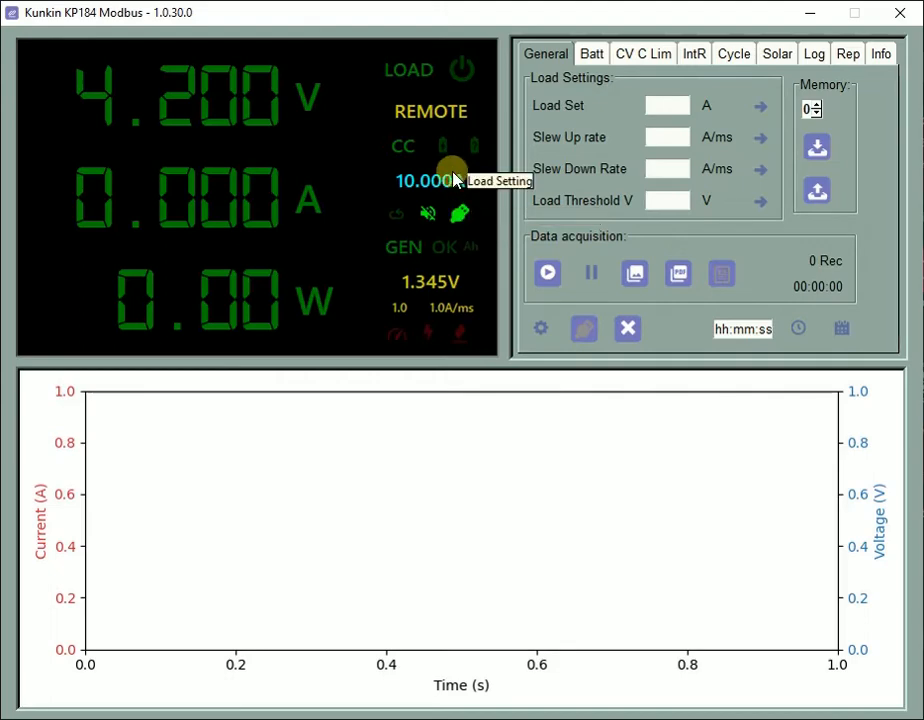
mouse_move(444, 152)
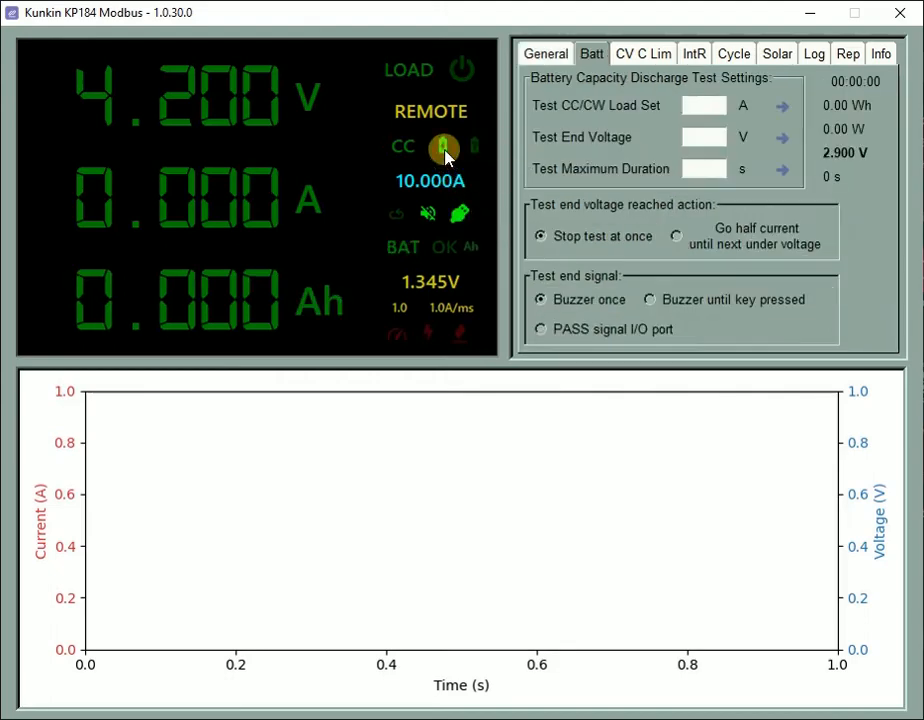
mouse_move(480, 136)
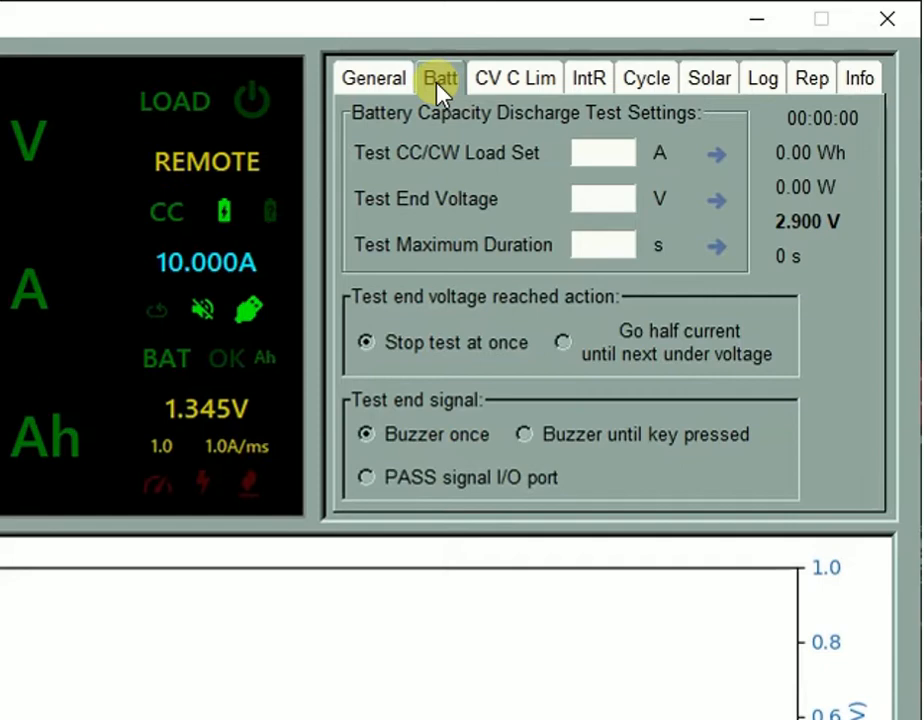
mouse_move(176, 212)
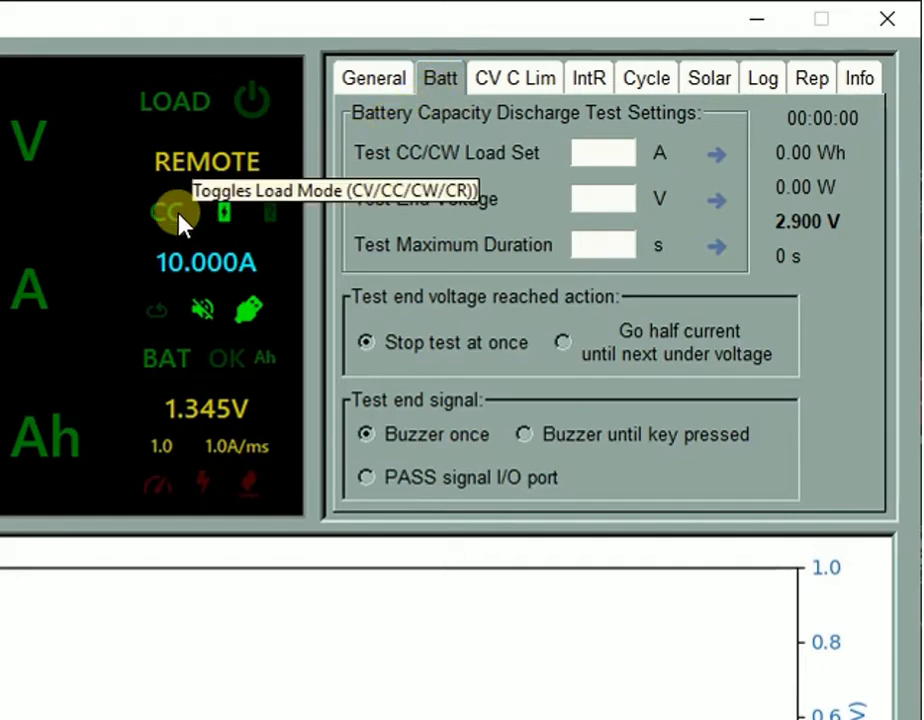
- Cycle the battery test load mode through CW and back to constant current at 10.000 A
click(172, 212)
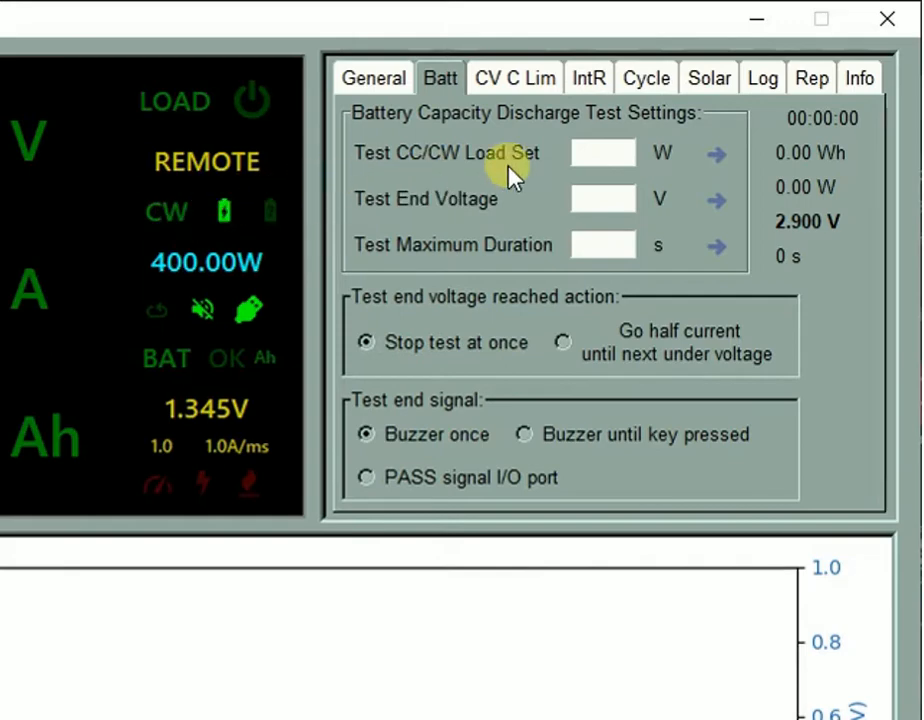
mouse_move(664, 156)
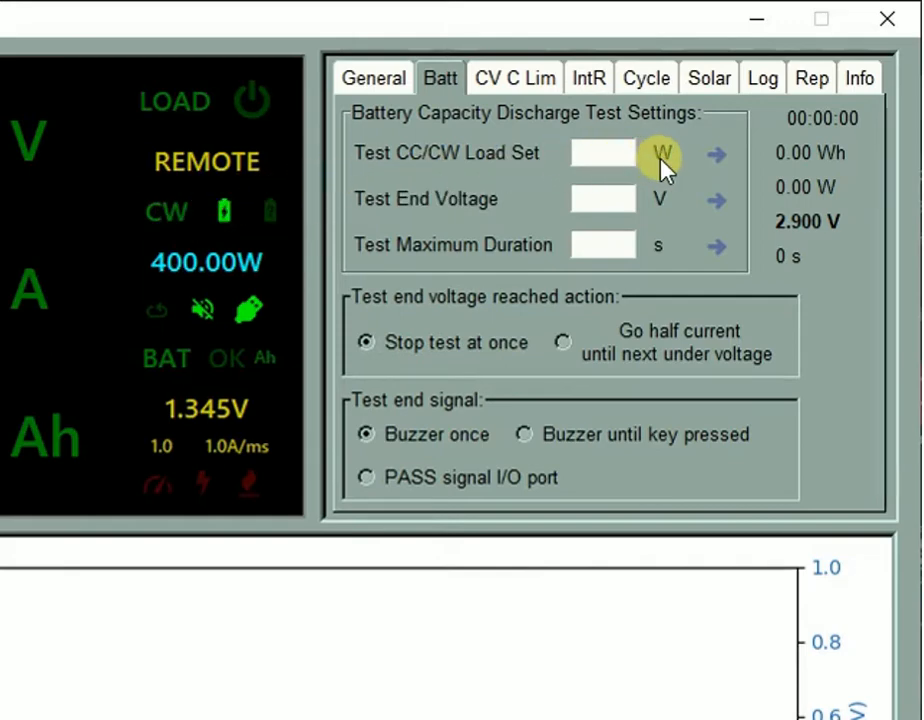
mouse_move(164, 212)
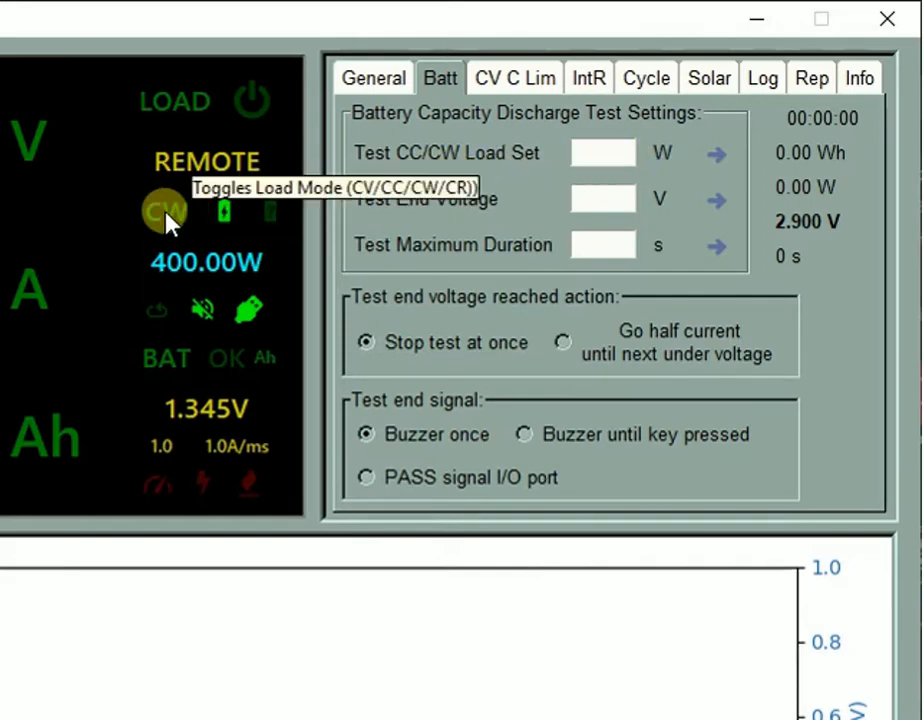
click(164, 212)
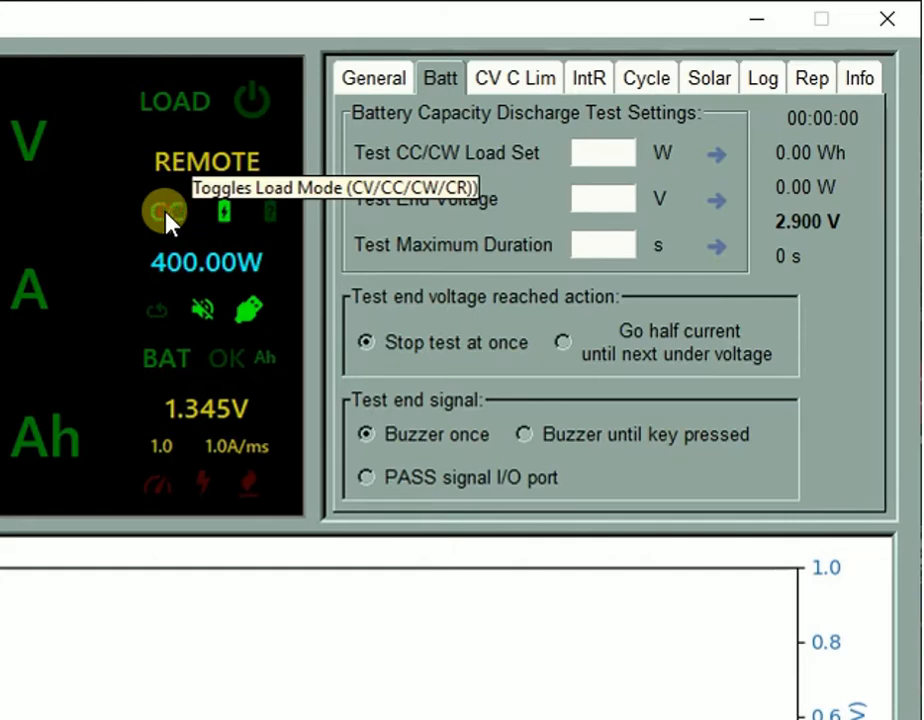
click(164, 210)
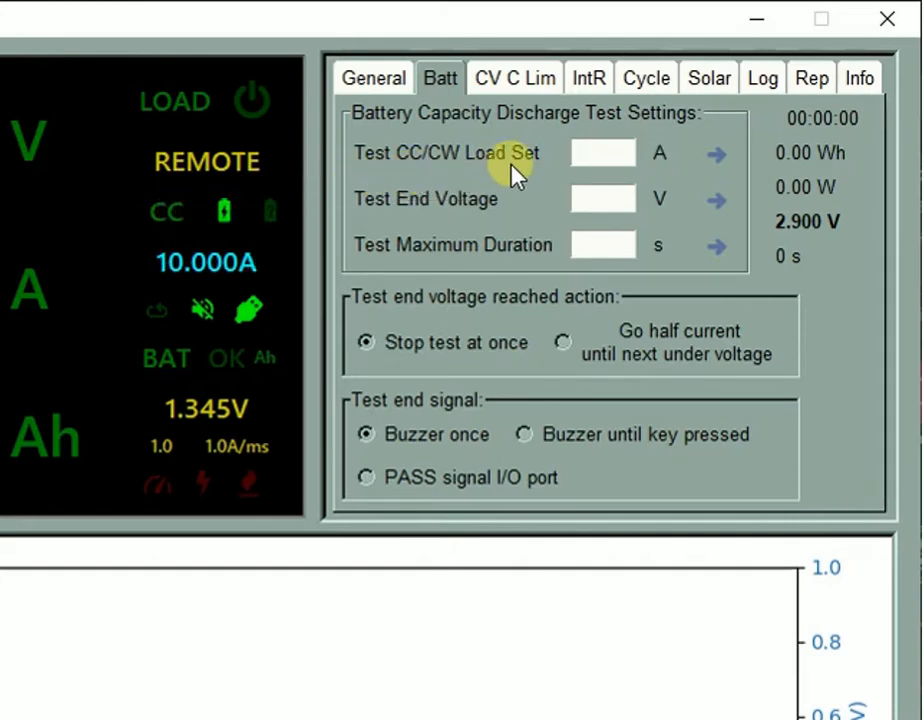
mouse_move(660, 176)
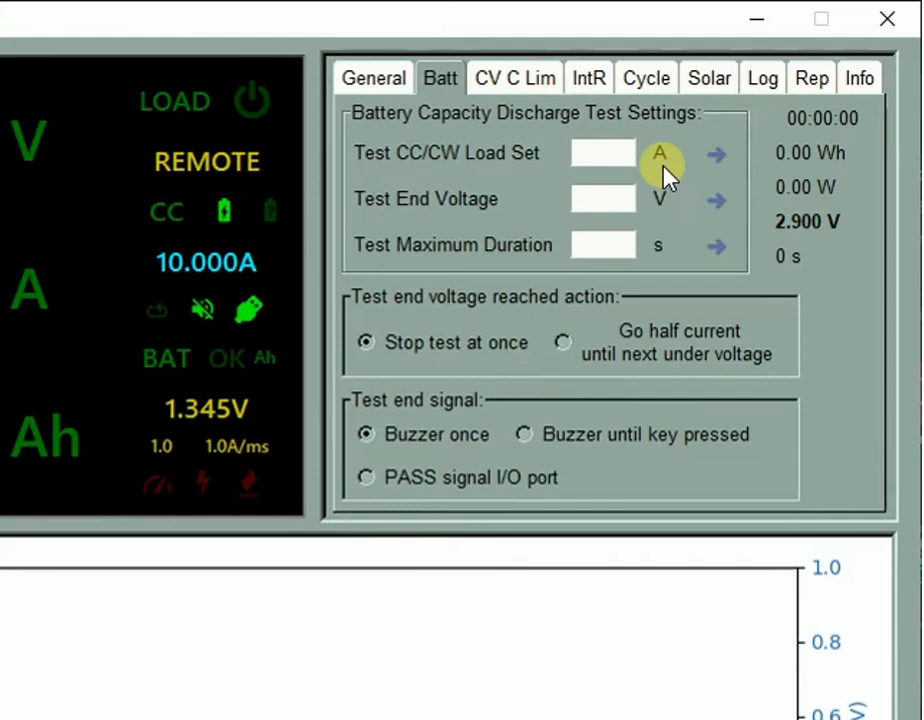
- Apply a 9 A discharge load current and a 2.8 V test end voltage
click(604, 152)
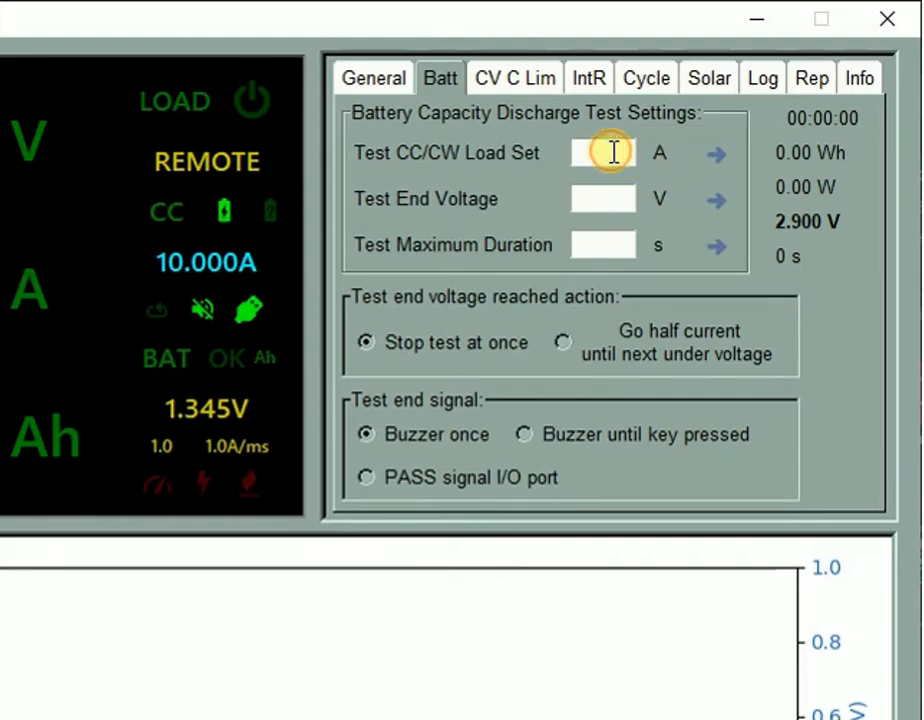
text(9)
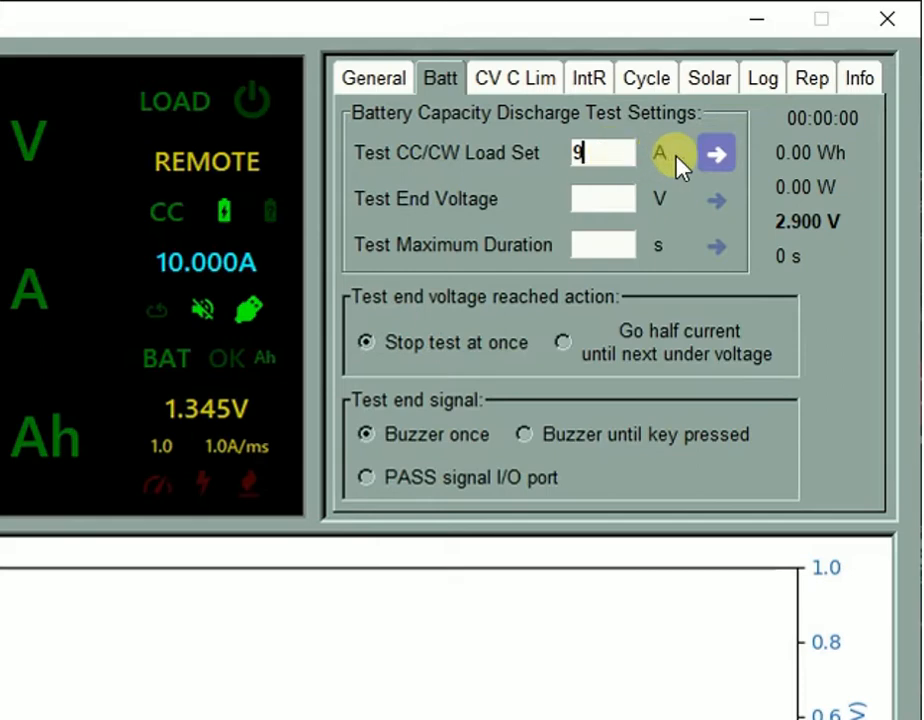
click(716, 152)
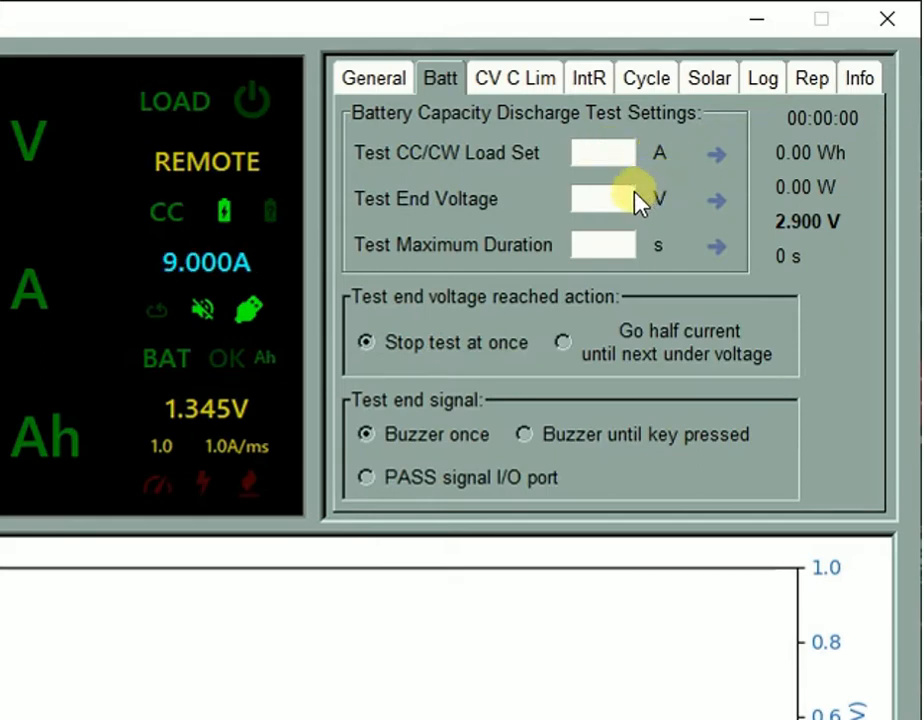
click(604, 200)
text(2)
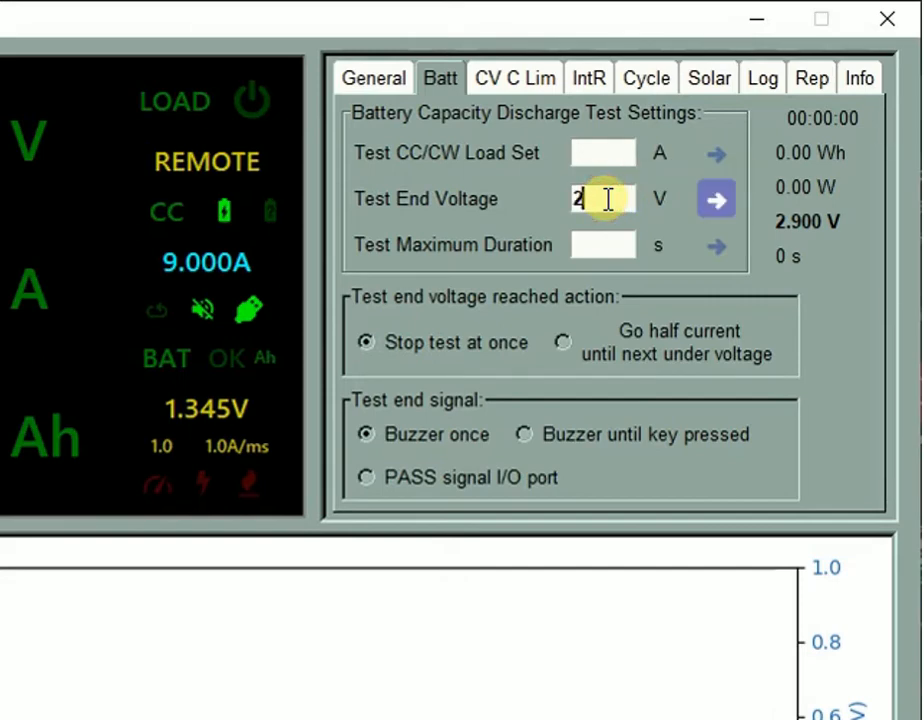
text(.8)
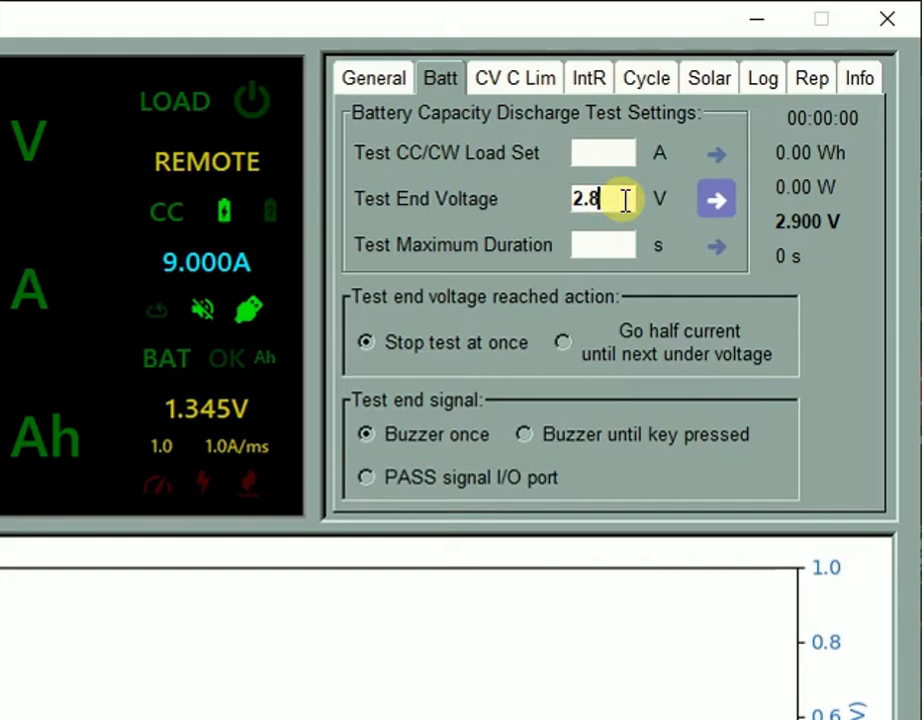
click(716, 198)
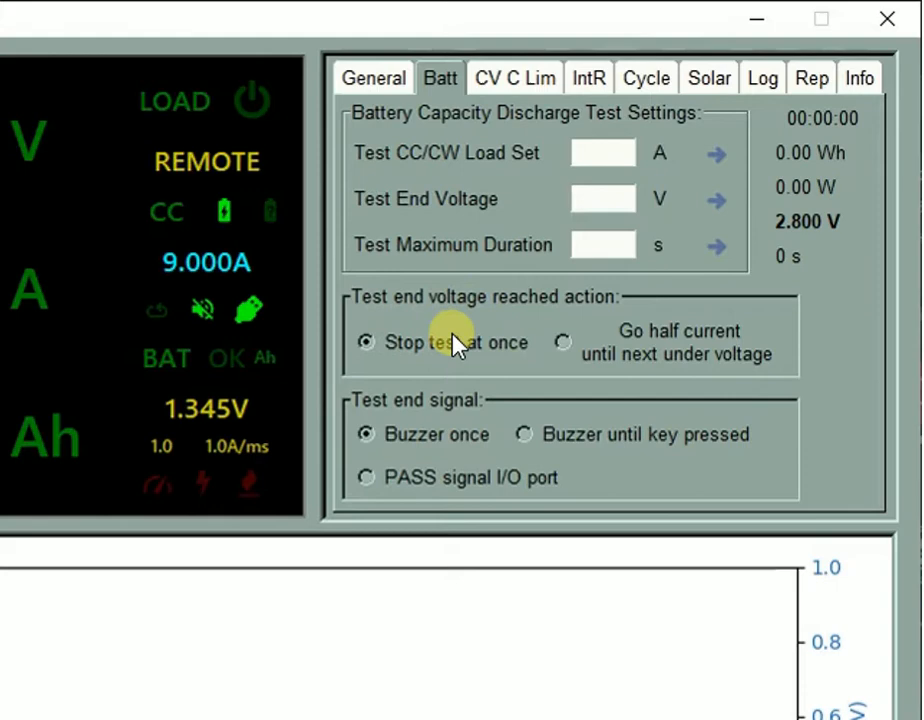
mouse_move(684, 356)
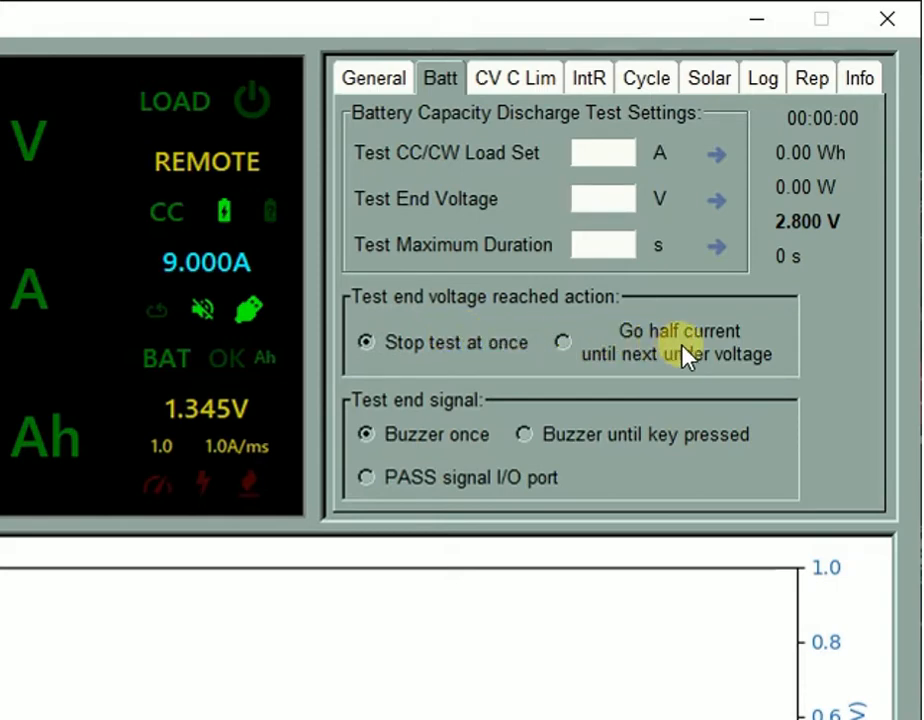
click(604, 198)
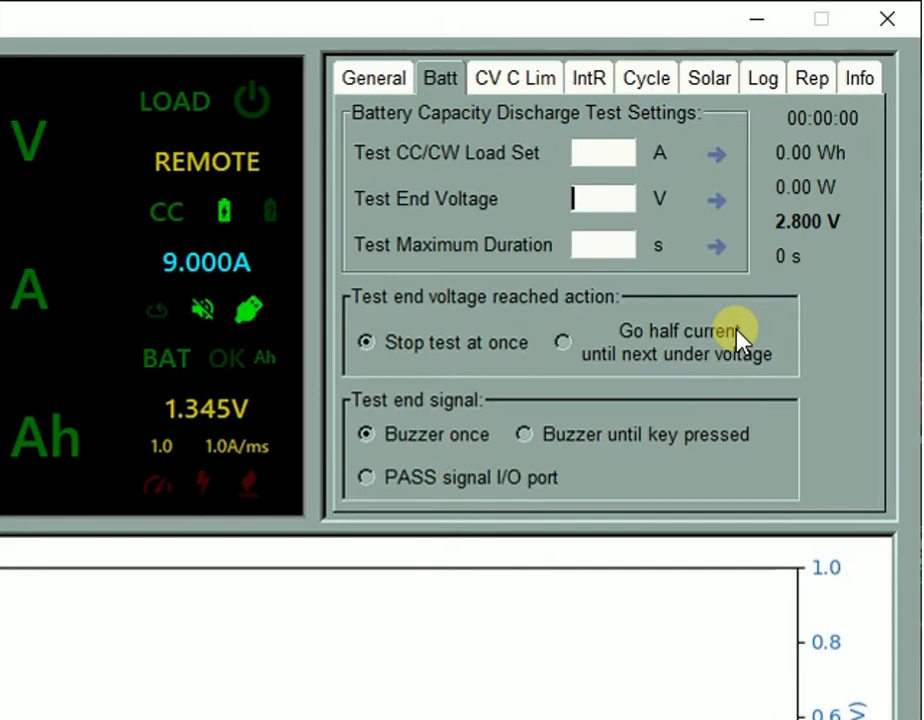
mouse_move(556, 388)
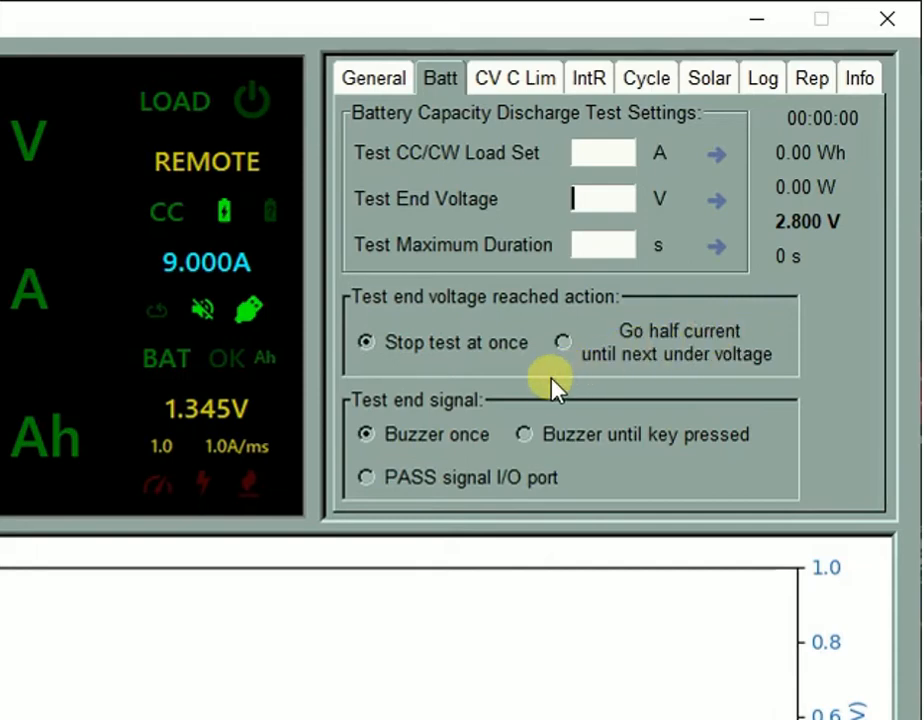
mouse_move(480, 414)
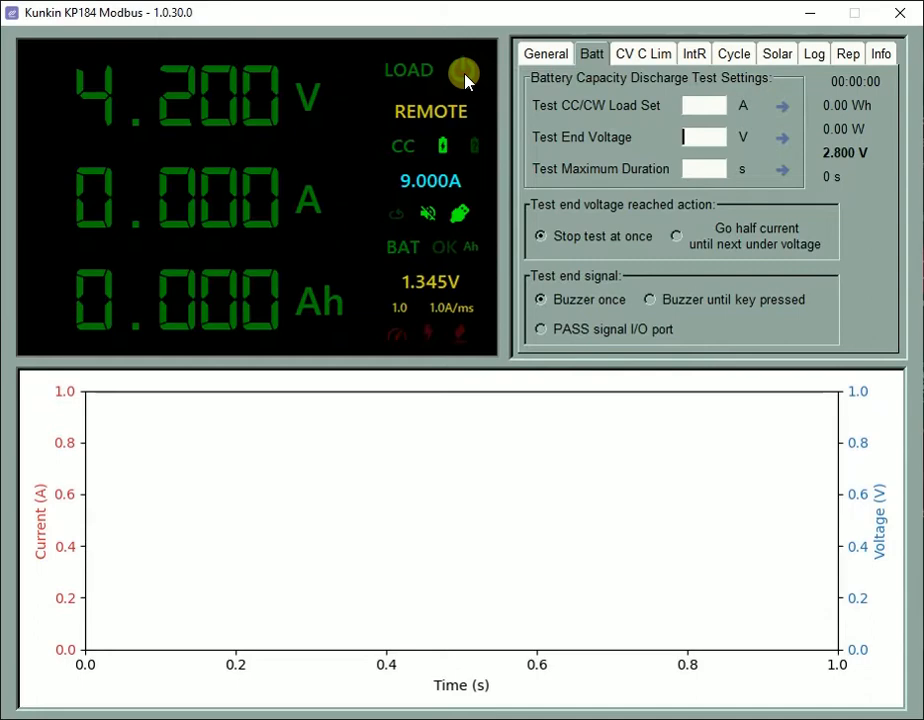
- Switch the load on to start the 9 A discharge test and live curve plotting
click(464, 72)
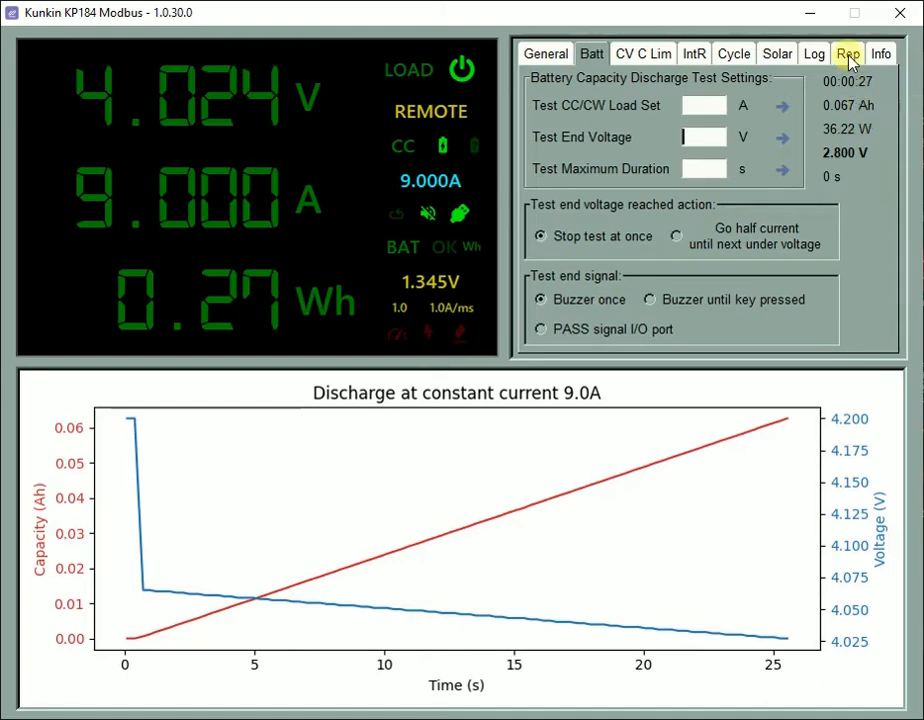
- Enter battery ID 432773254 in the report details and return to the battery test panel
click(848, 52)
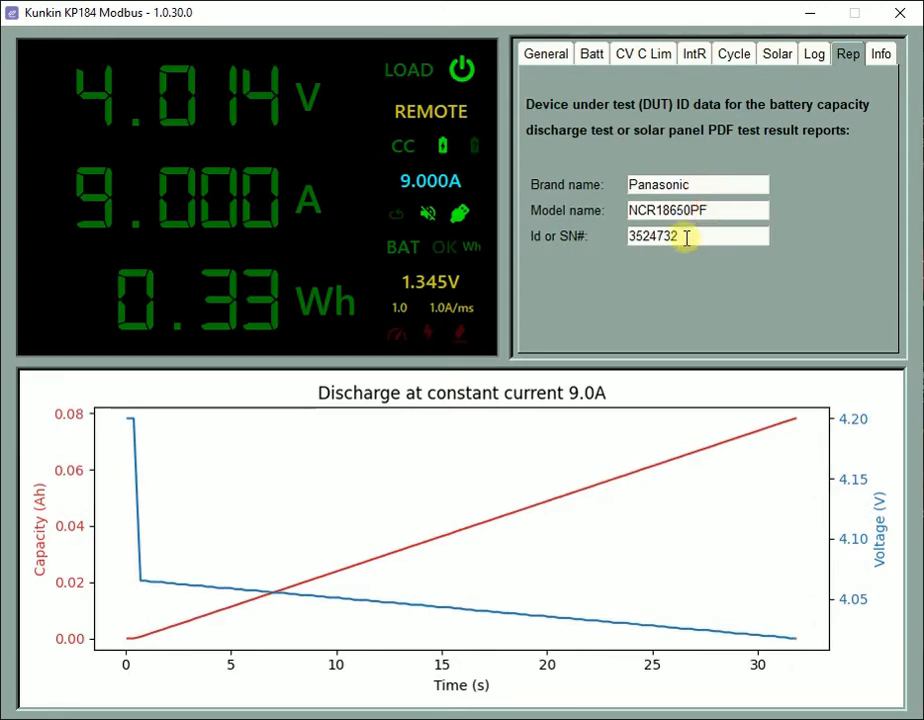
triple_click(652, 236)
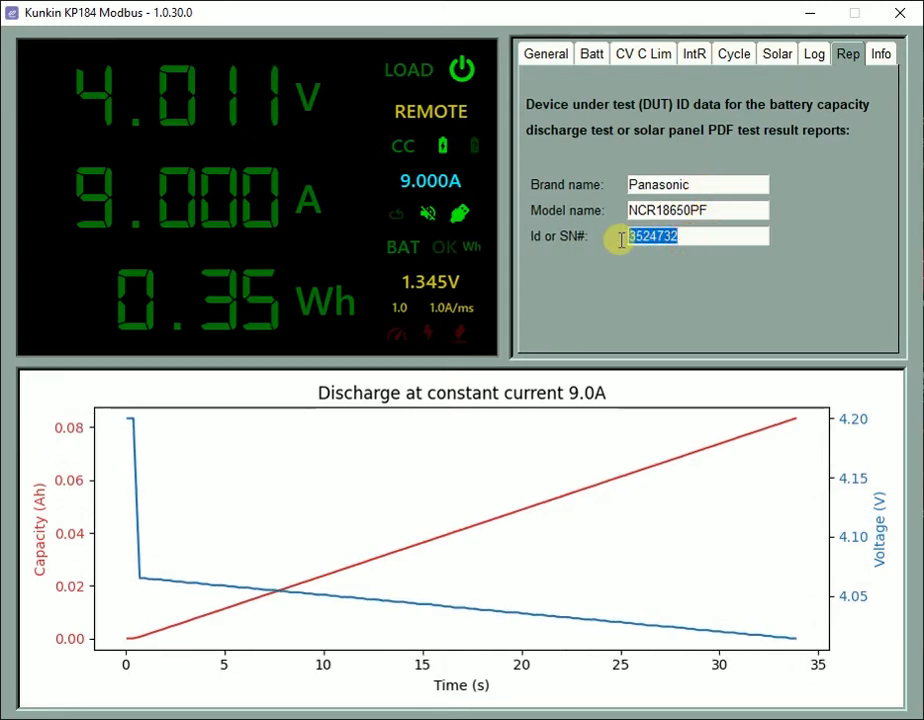
text(432773254)
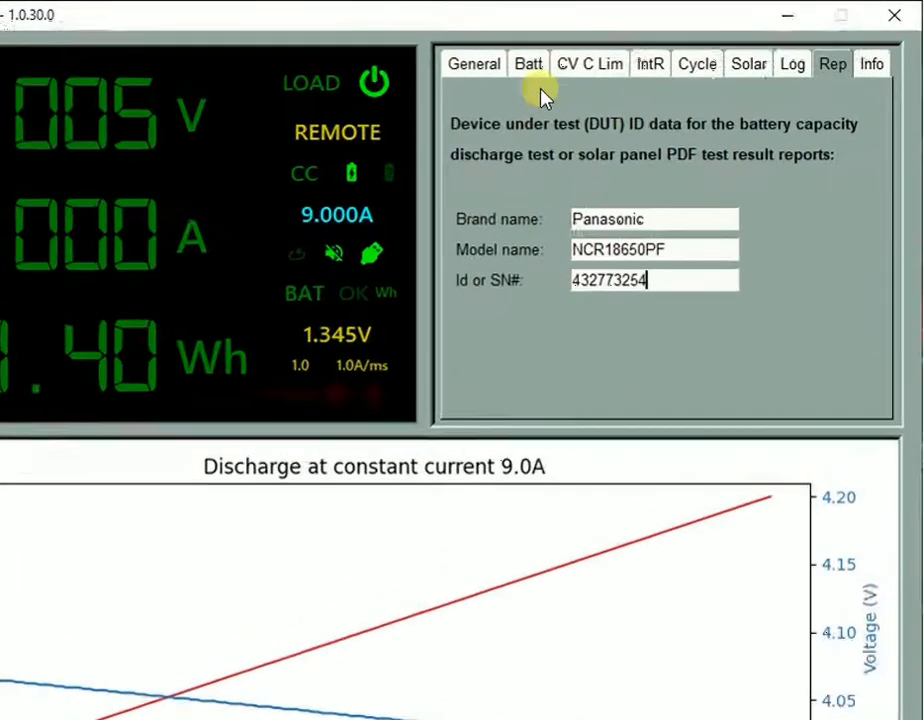
click(528, 62)
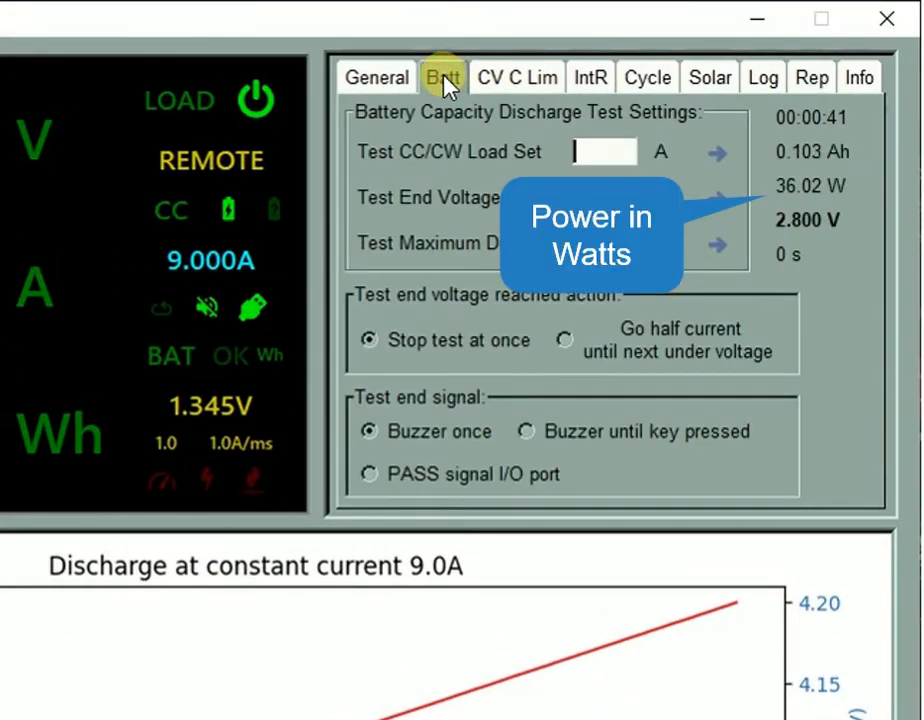
- Show the General panel's data acquisition record count during the 9 A discharge
click(376, 76)
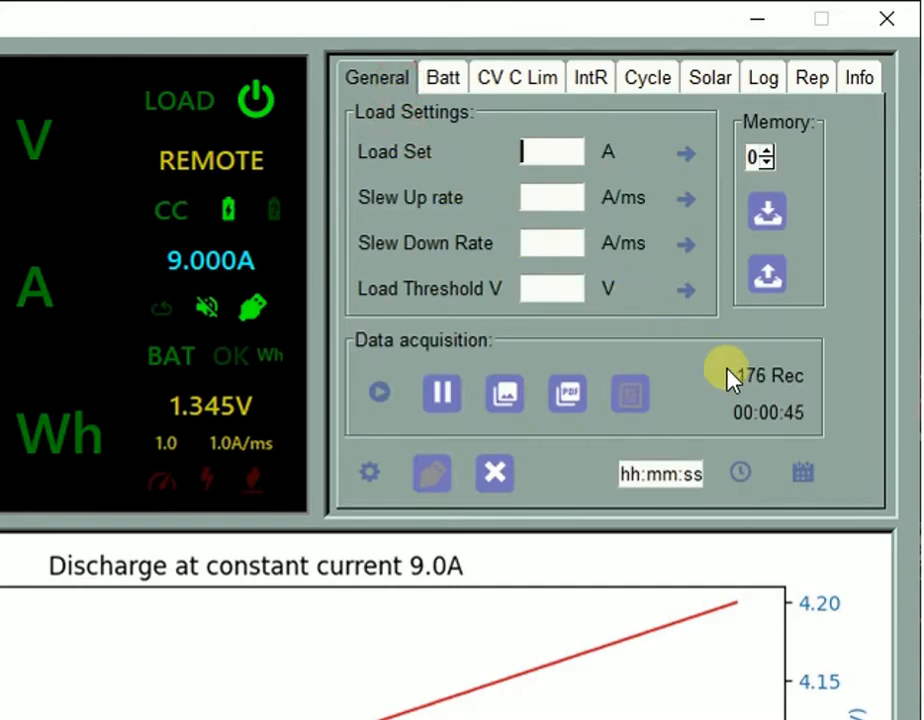
mouse_move(760, 378)
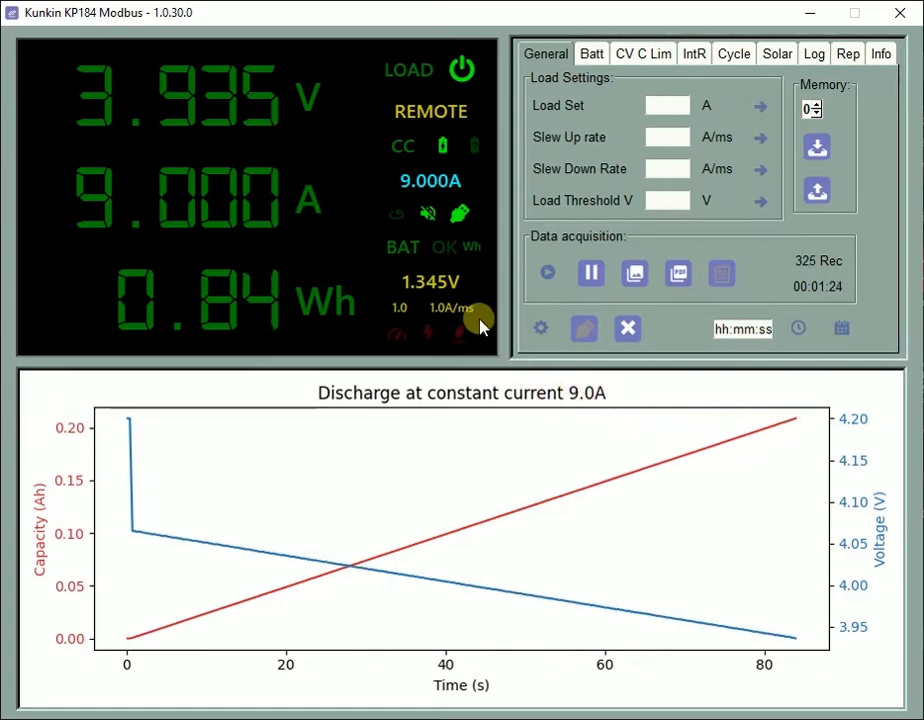
mouse_move(290, 196)
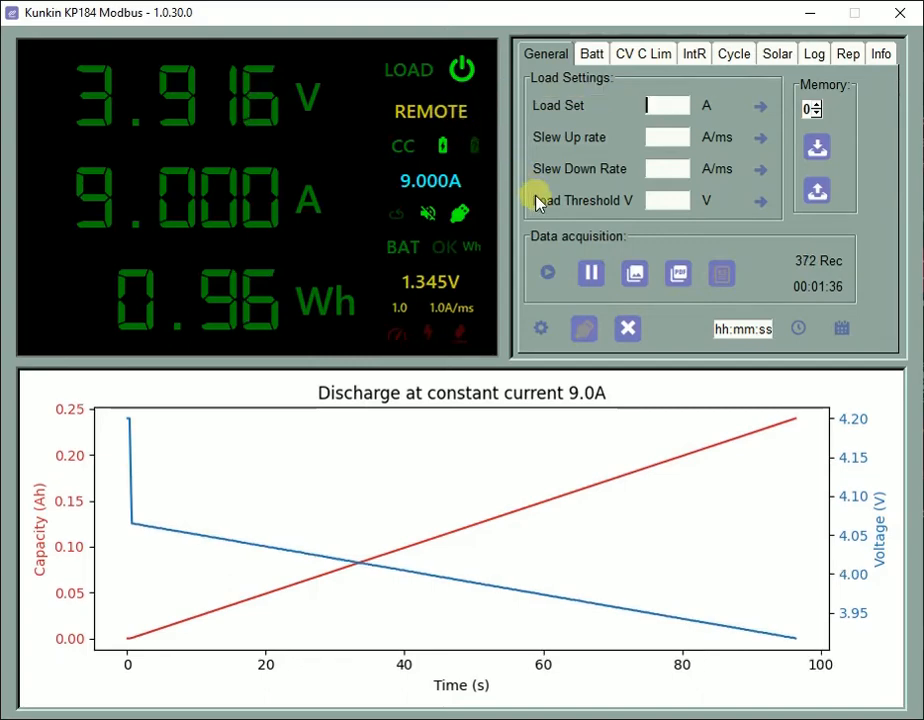
mouse_move(634, 272)
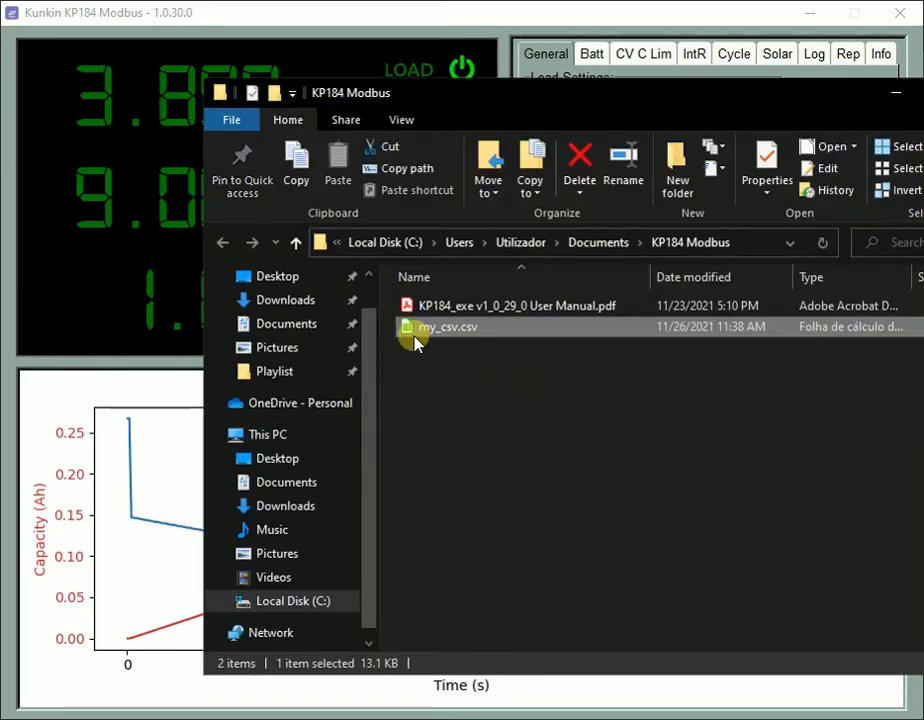
mouse_move(412, 336)
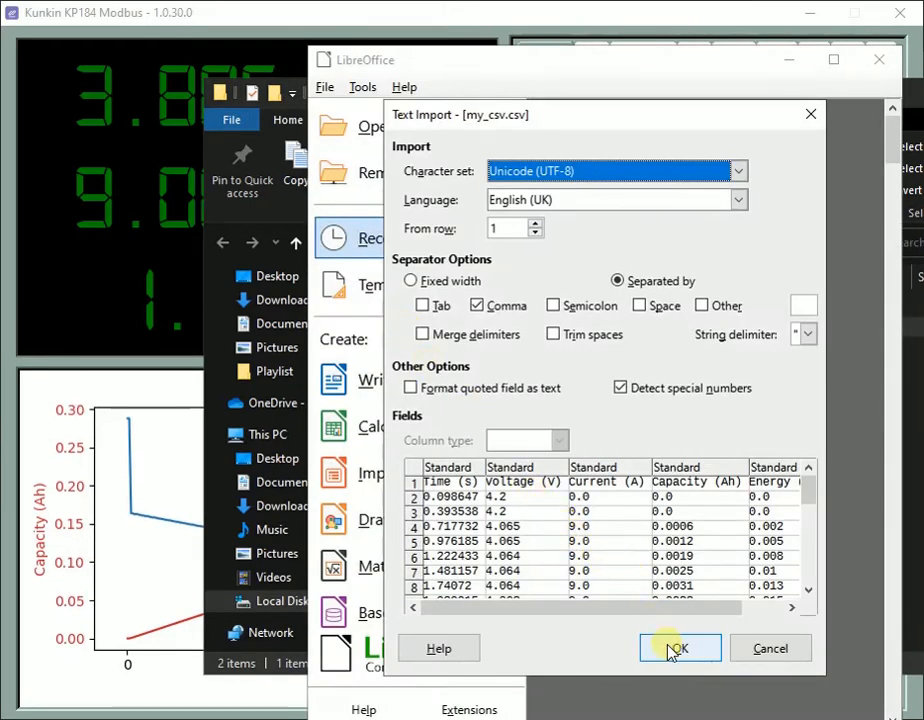
- Import the CSV with comma separators, scroll through the logged rows, and close Calc
click(680, 648)
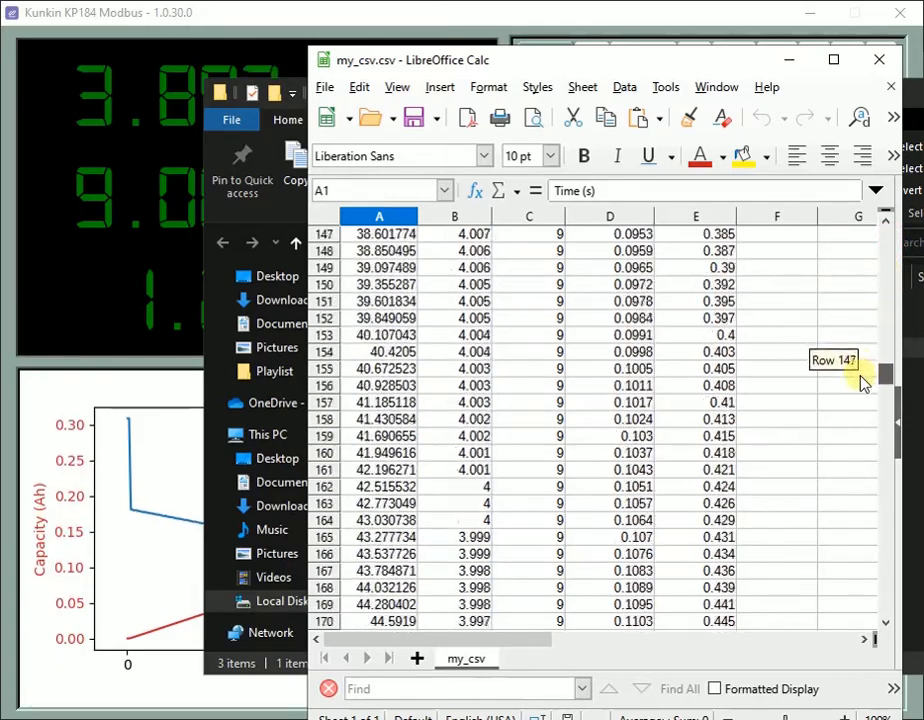
drag(864, 384, 864, 476)
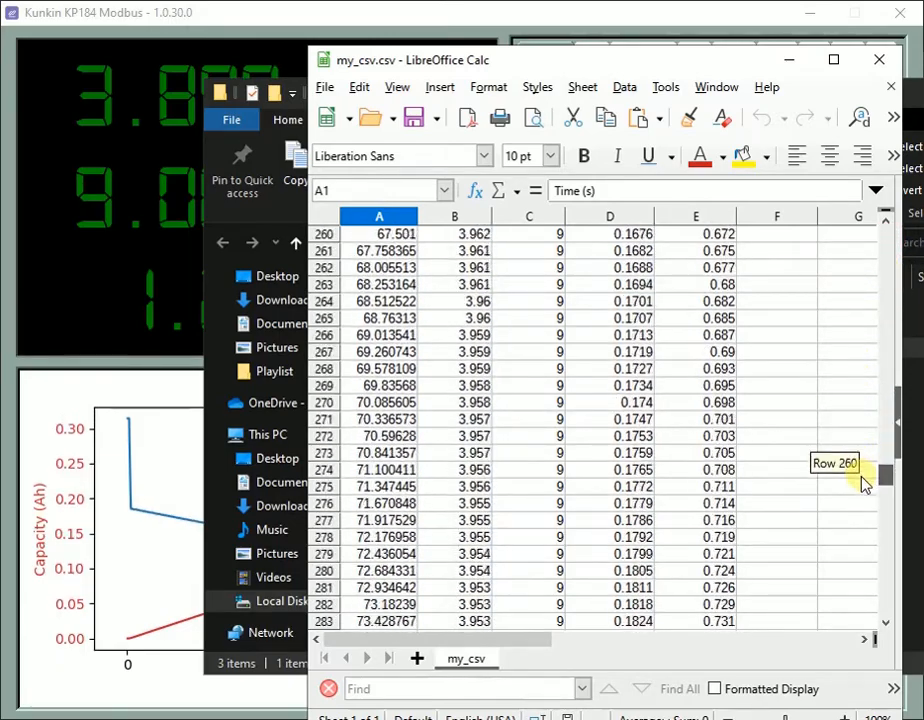
drag(868, 476, 858, 538)
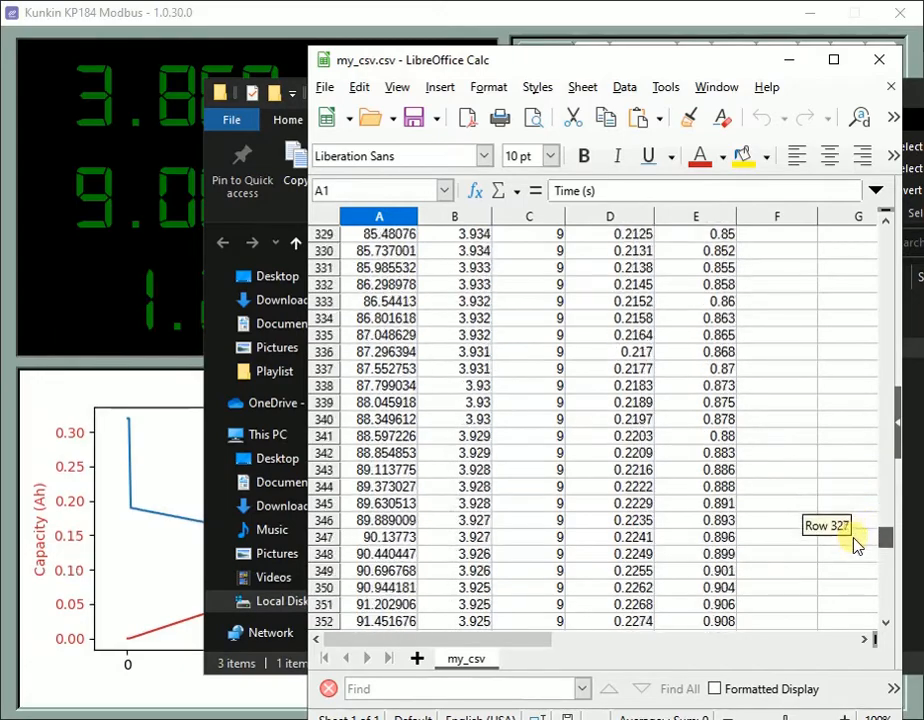
drag(884, 540, 884, 588)
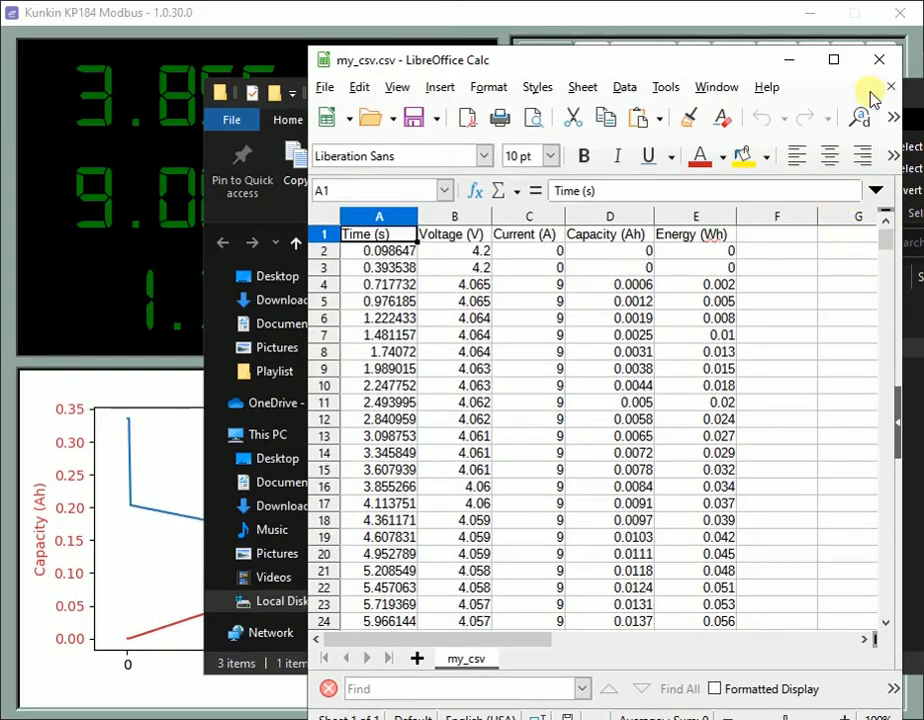
click(880, 60)
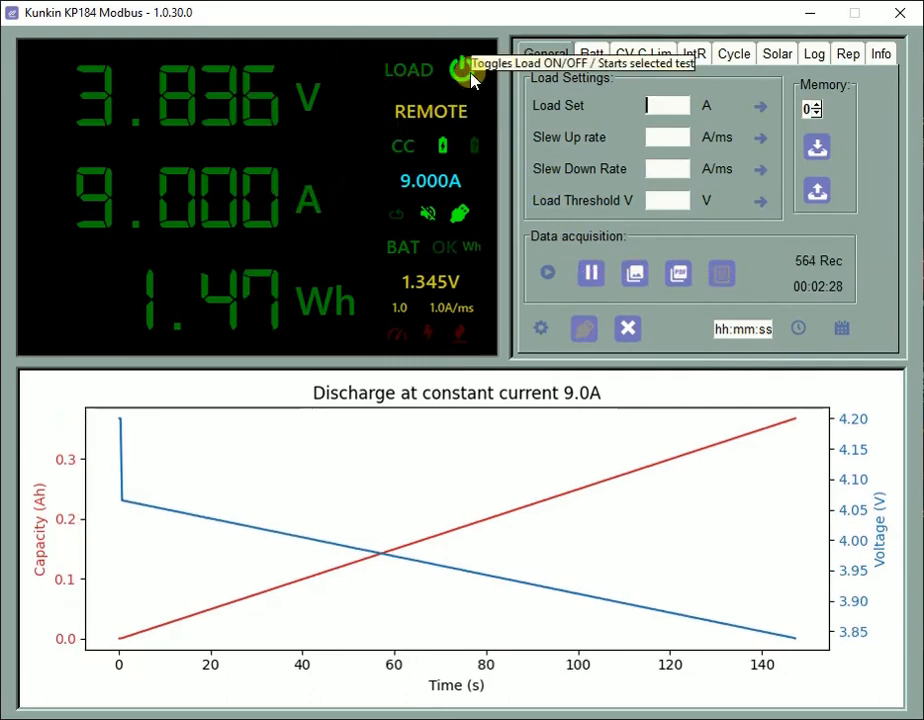
- Switch the load off to end the test and generate the PDF report
click(462, 70)
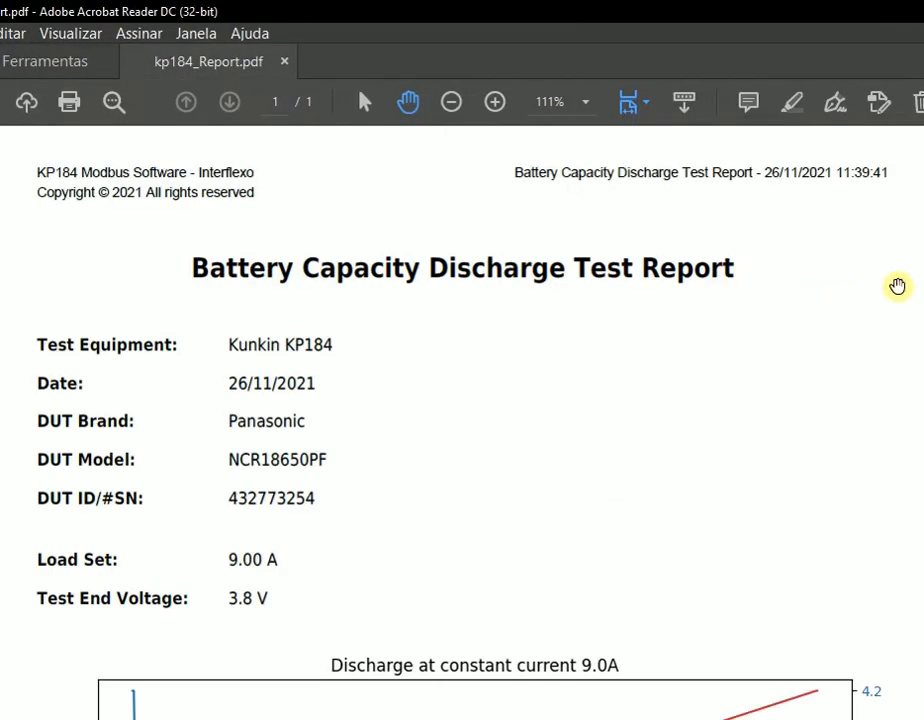
scroll(down, 3)
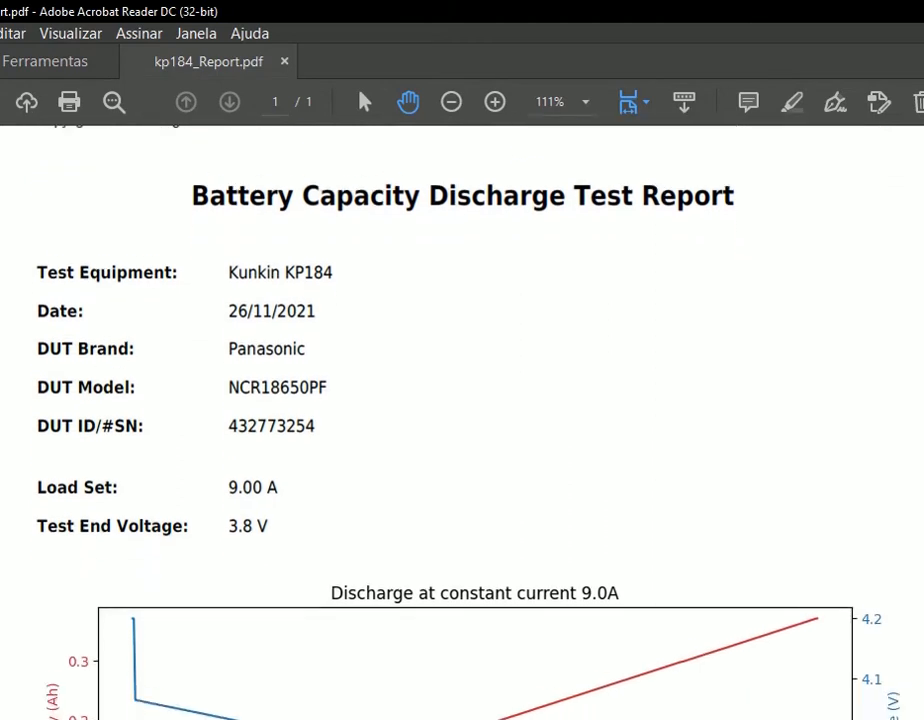
scroll(down, 3)
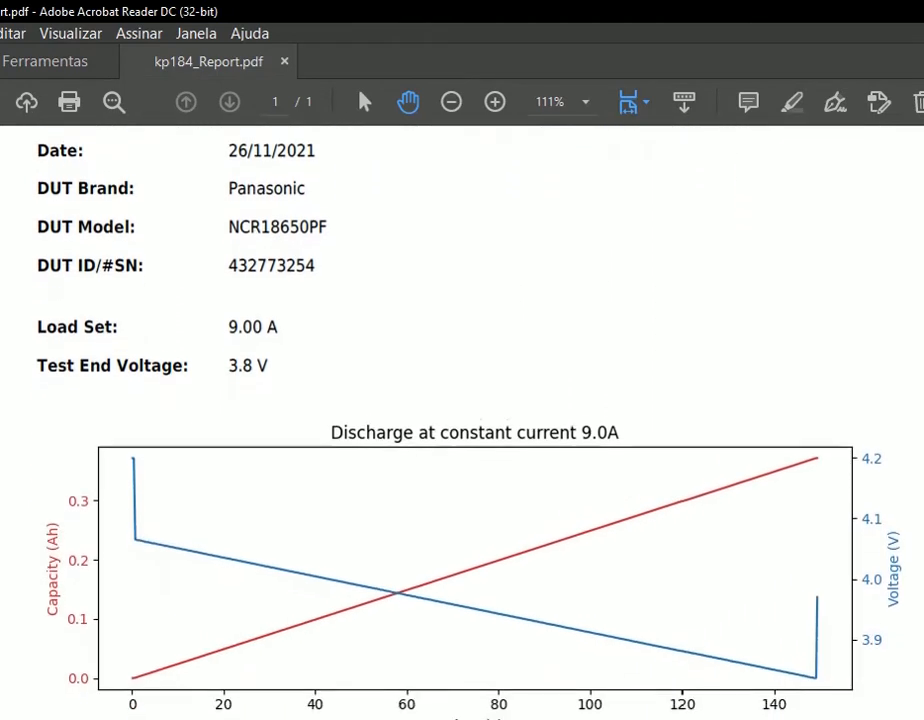
scroll(down, 3)
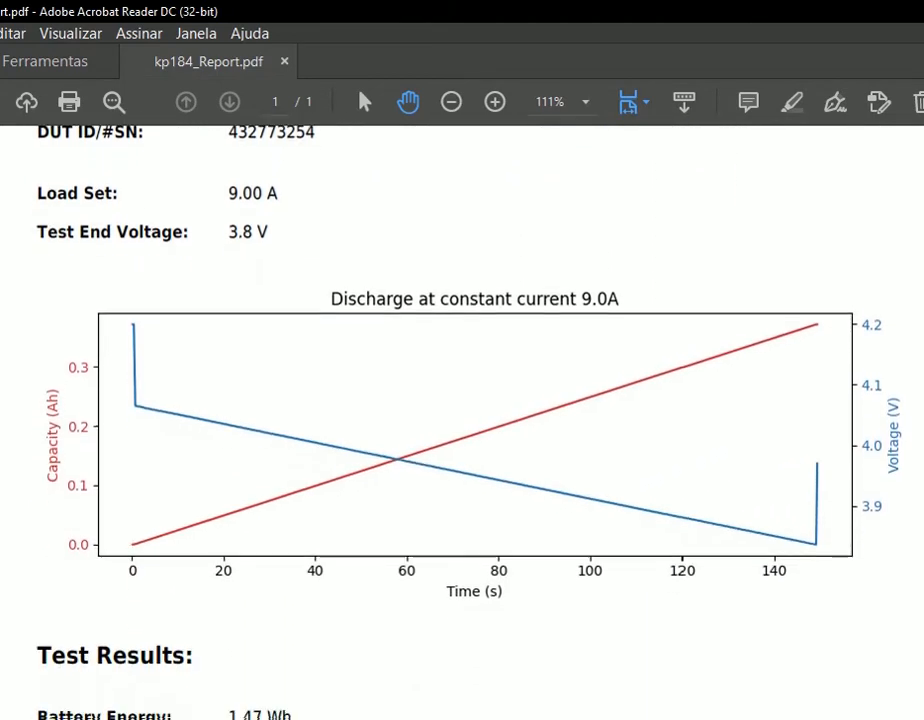
scroll(down, 3)
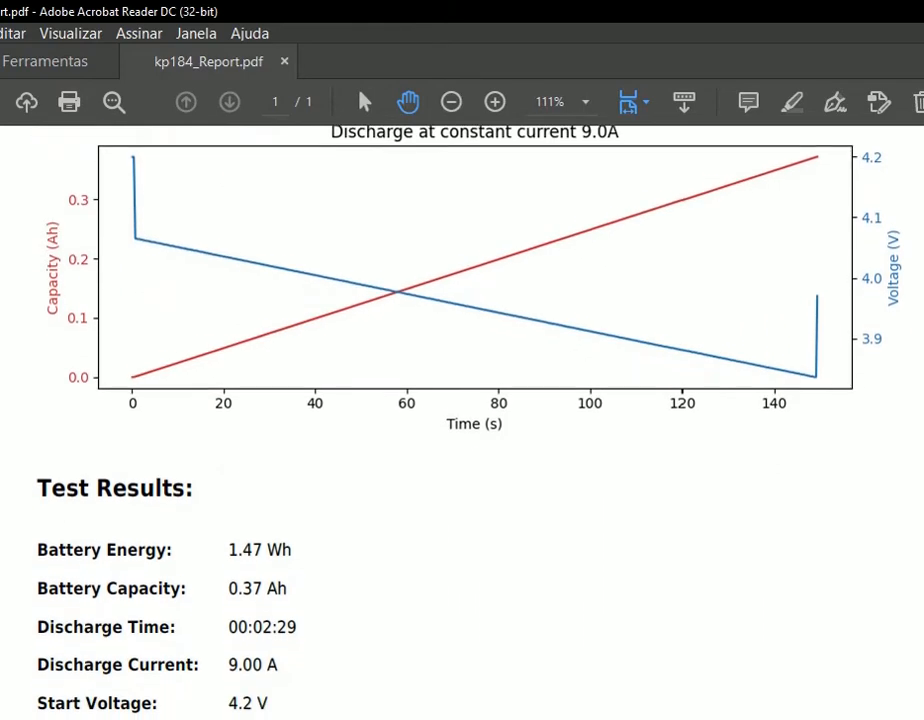
scroll(down, 3)
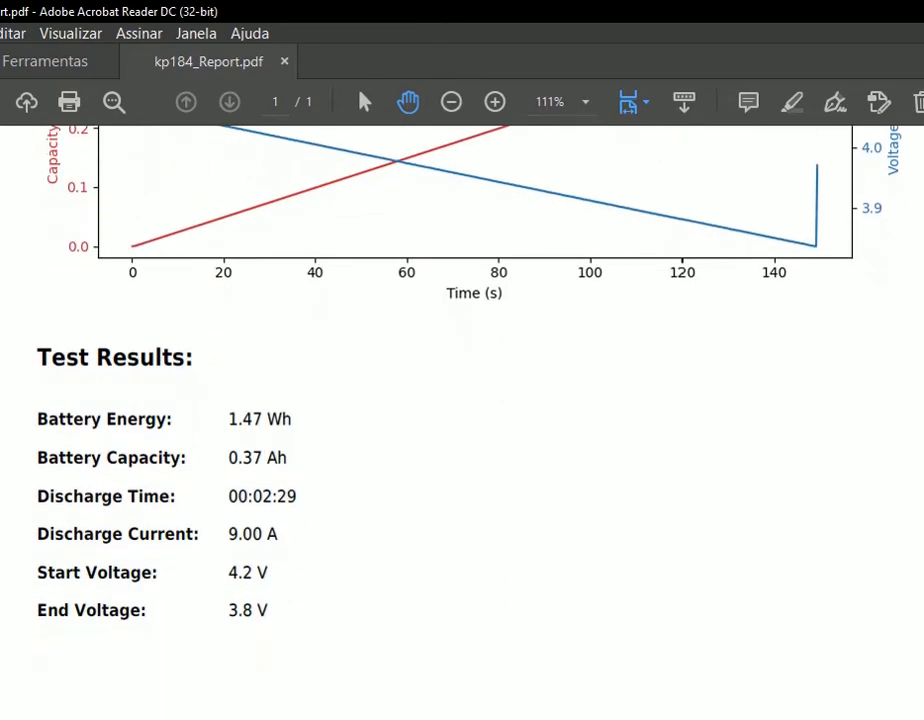
scroll(down, 3)
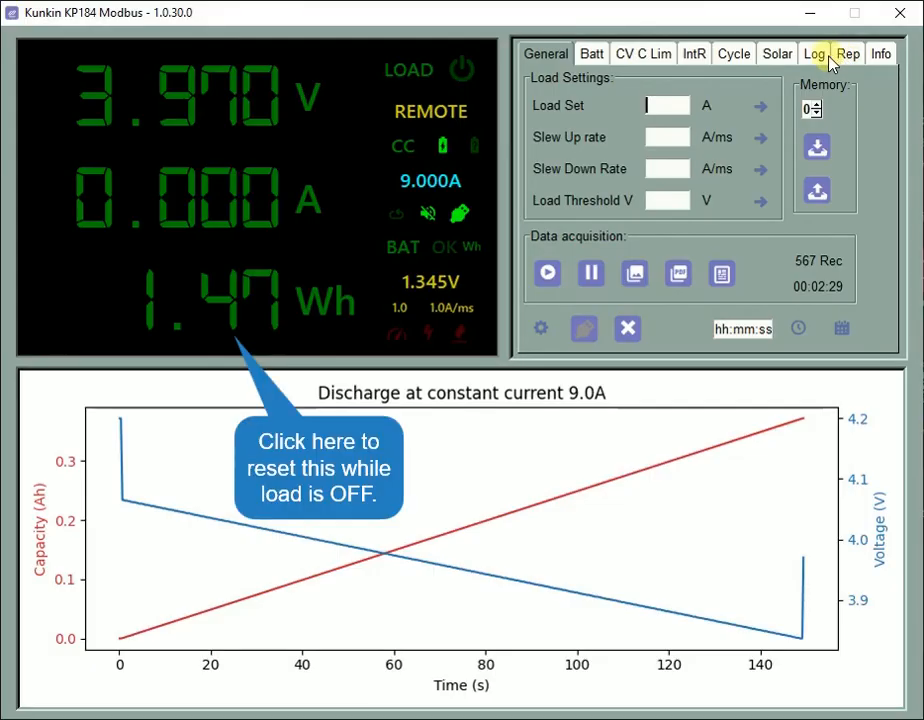
- Read the event log showing 0.3717 Ah and PDF created, then return to the Batt panel
click(814, 52)
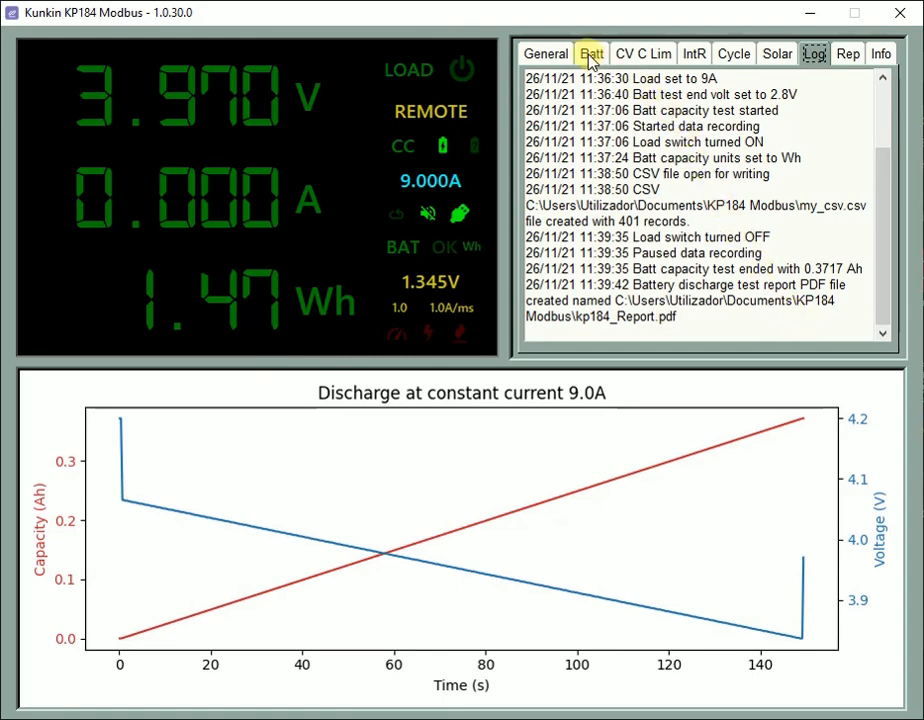
click(592, 52)
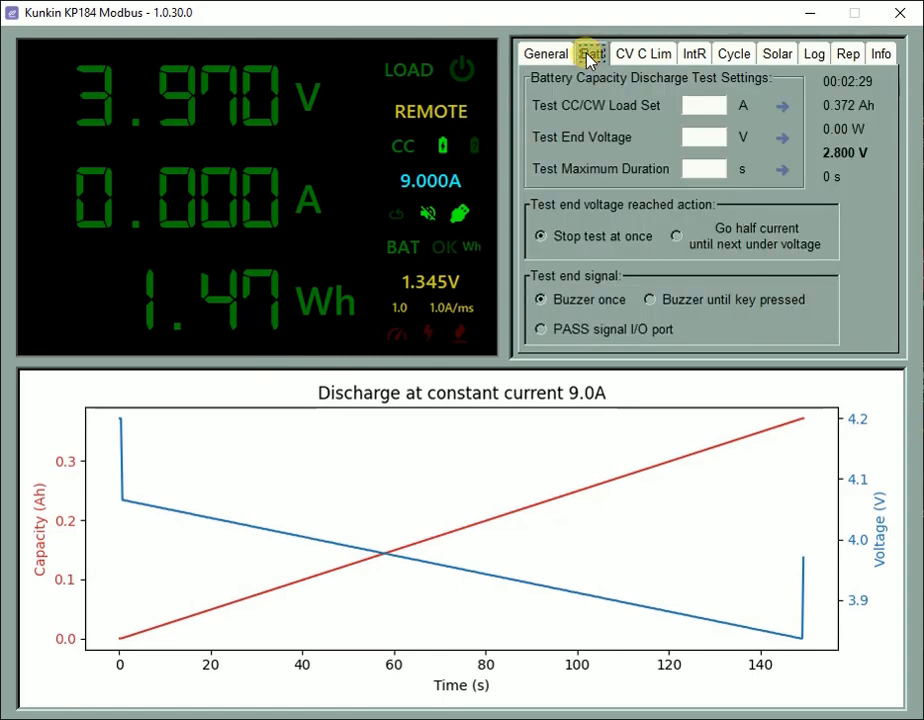